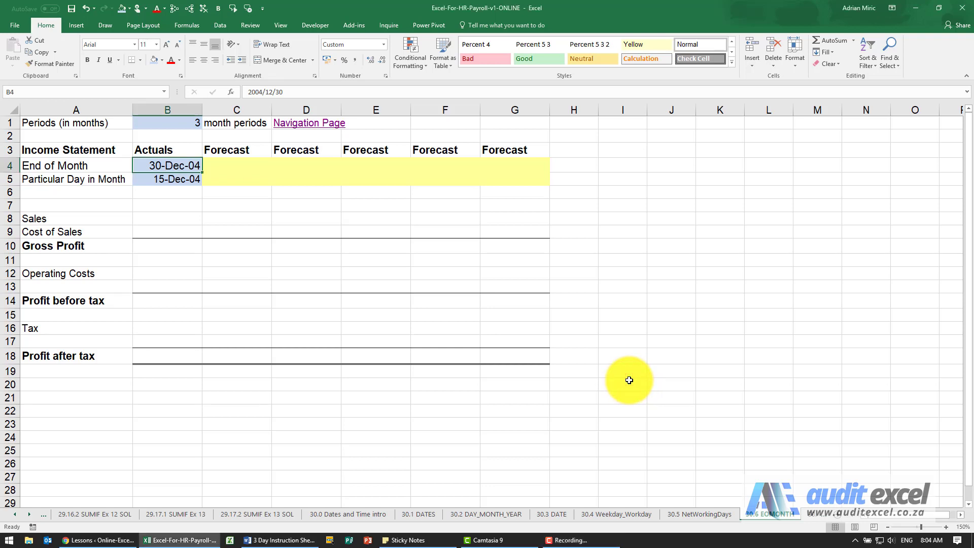
mouse_move(272, 203)
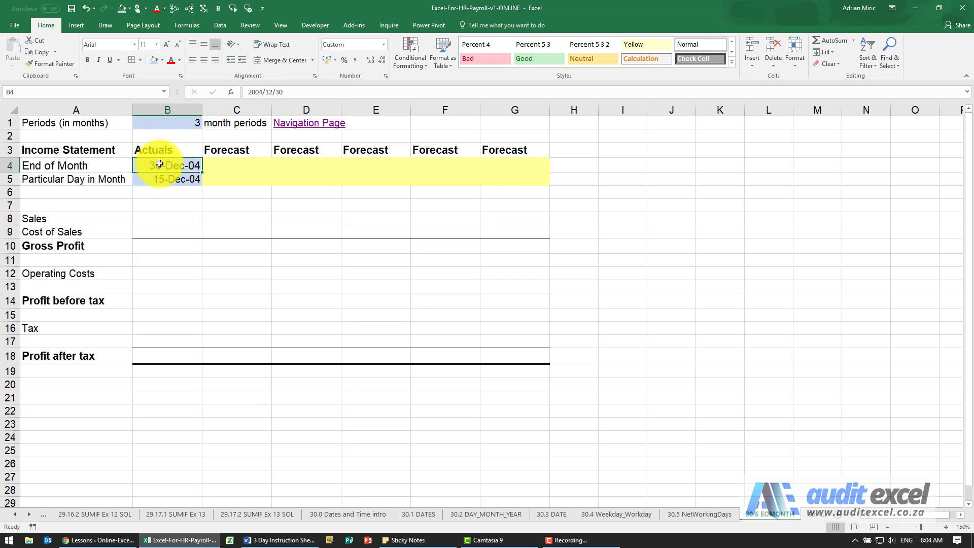
- Enter =EOMONTH(B4,$B$1) in C4 to return the forecast month-end date
left_click(236, 165)
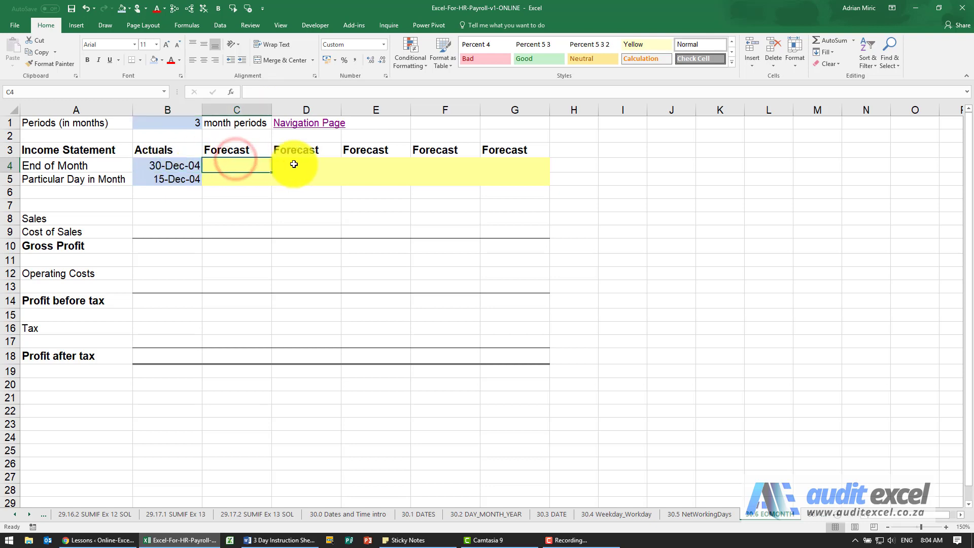
left_click(305, 164)
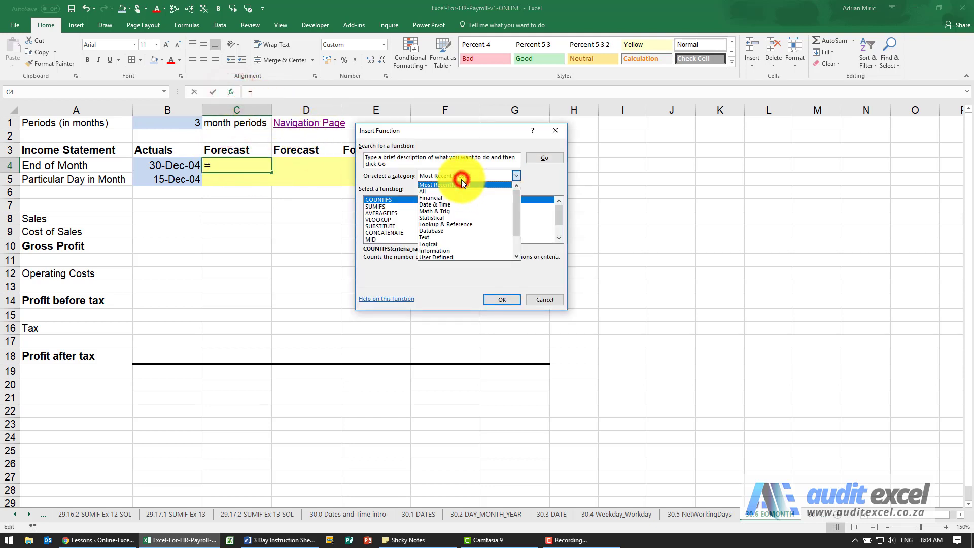
left_click(434, 204)
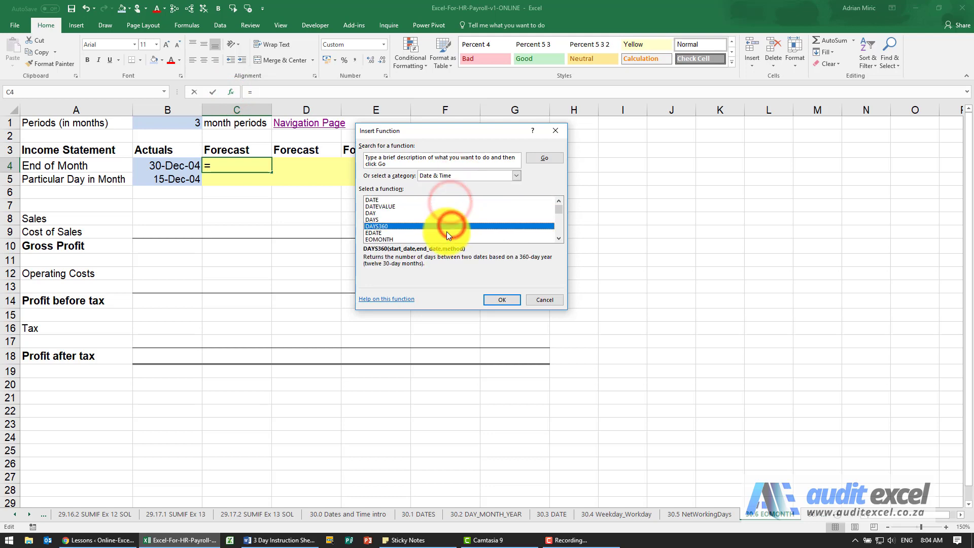
left_click(500, 299)
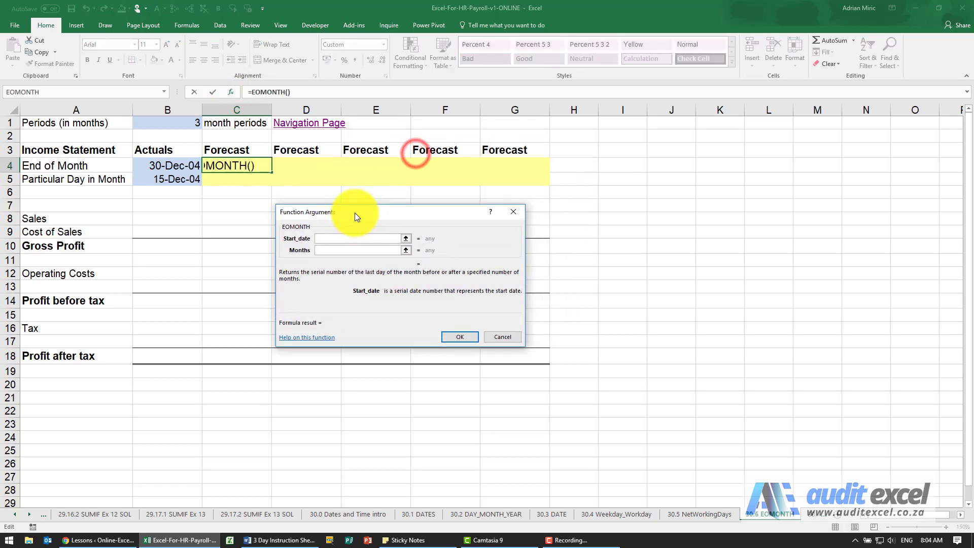
left_click(168, 165)
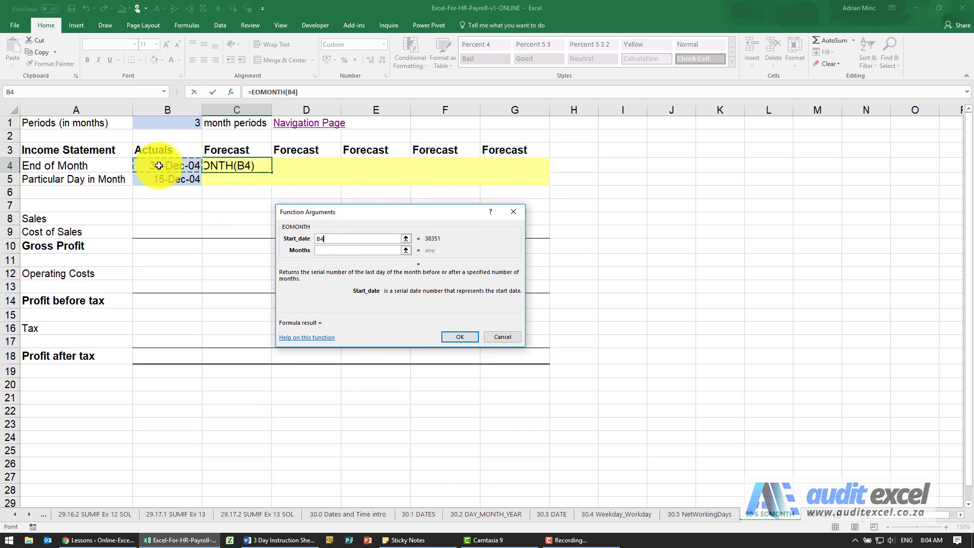
left_click(360, 249)
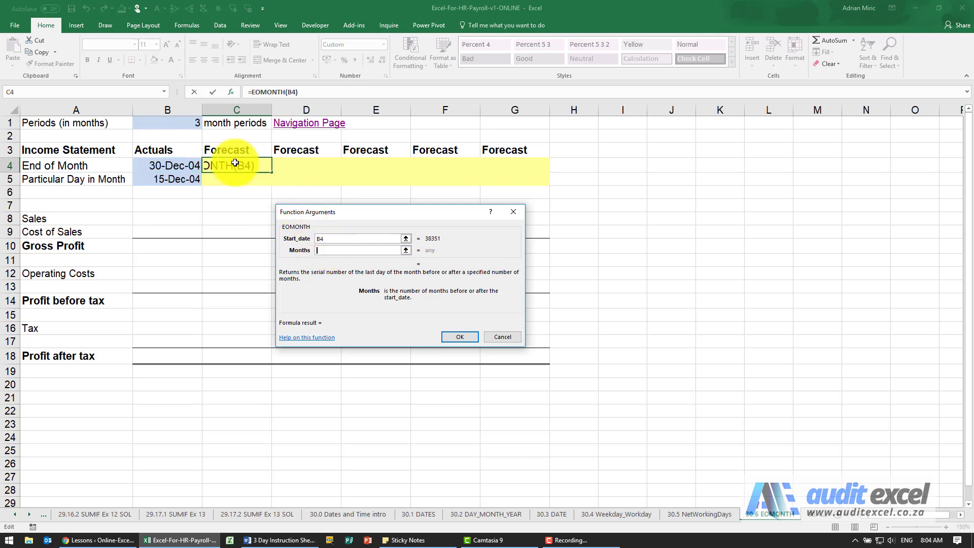
left_click(168, 122)
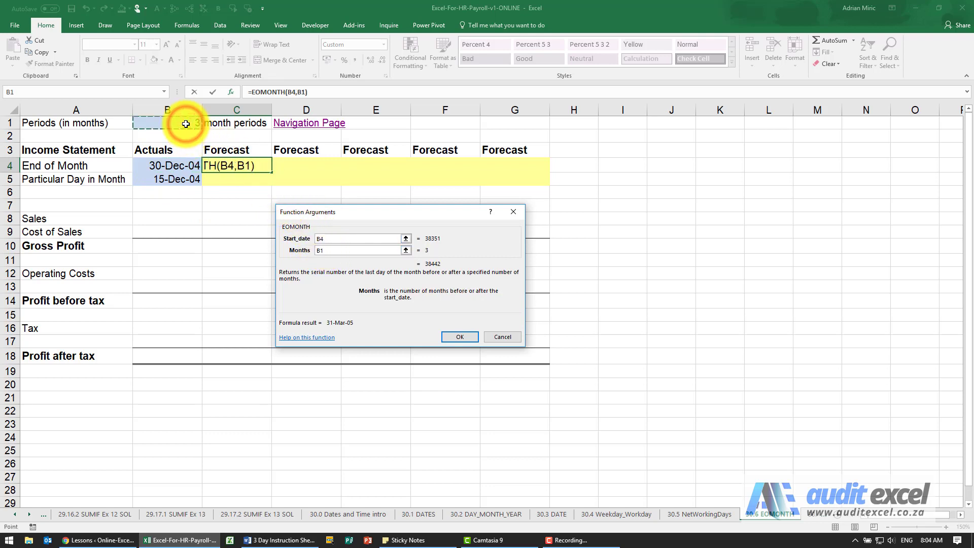
key("f4")
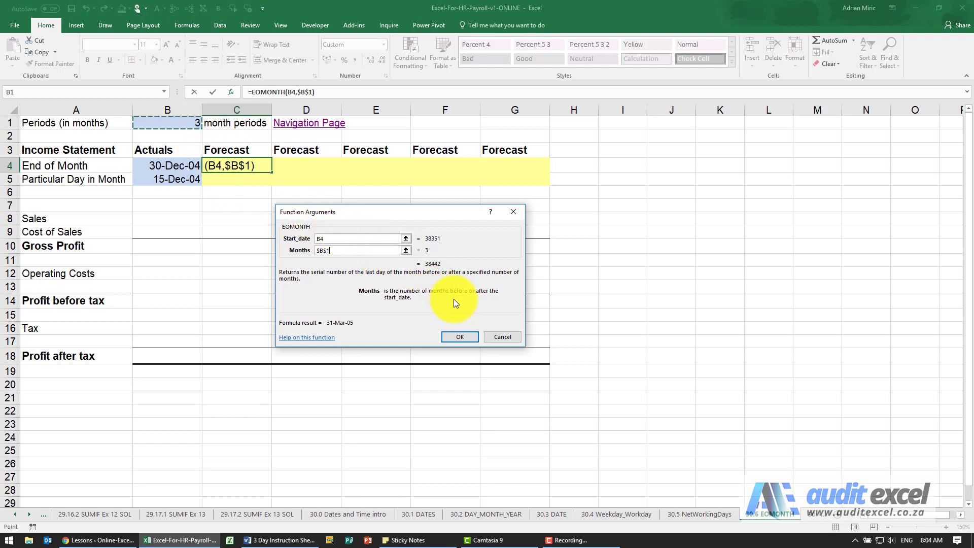
left_click(459, 336)
type("1")
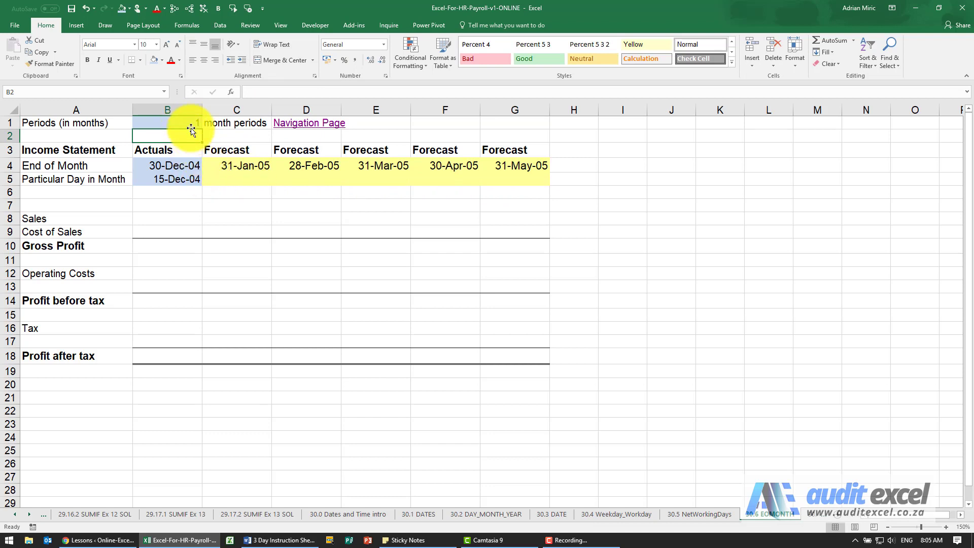
- Set the period count in B1 to -1 so month-ends count backward
type("-1")
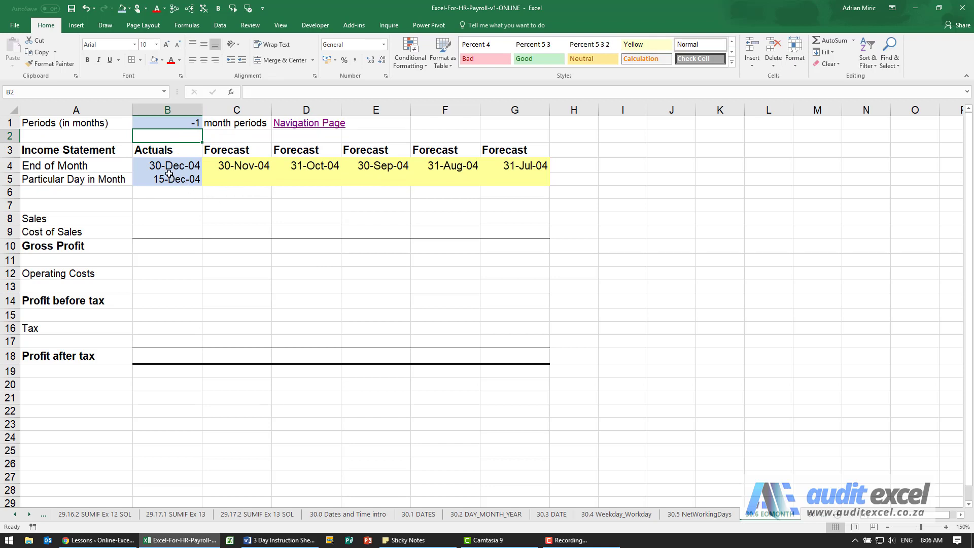
mouse_move(157, 182)
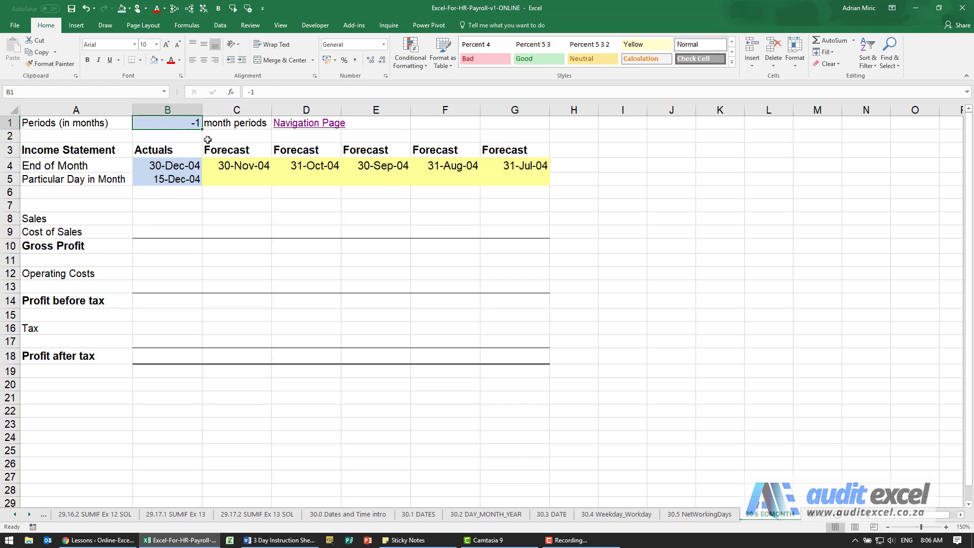
- Reset B1 to 1, then start and cancel a B5+31 formula in C5
type("1")
left_click(237, 179)
type("=")
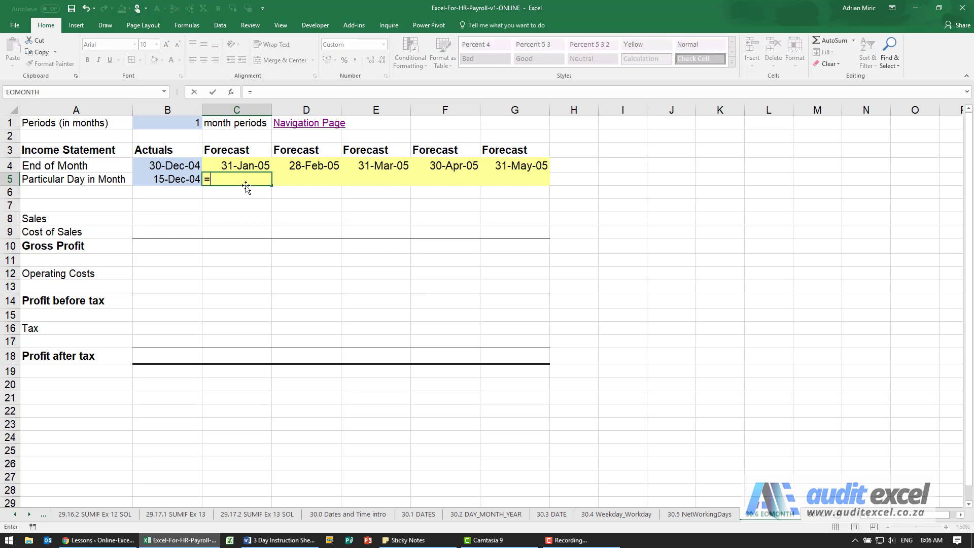
type("B5+31")
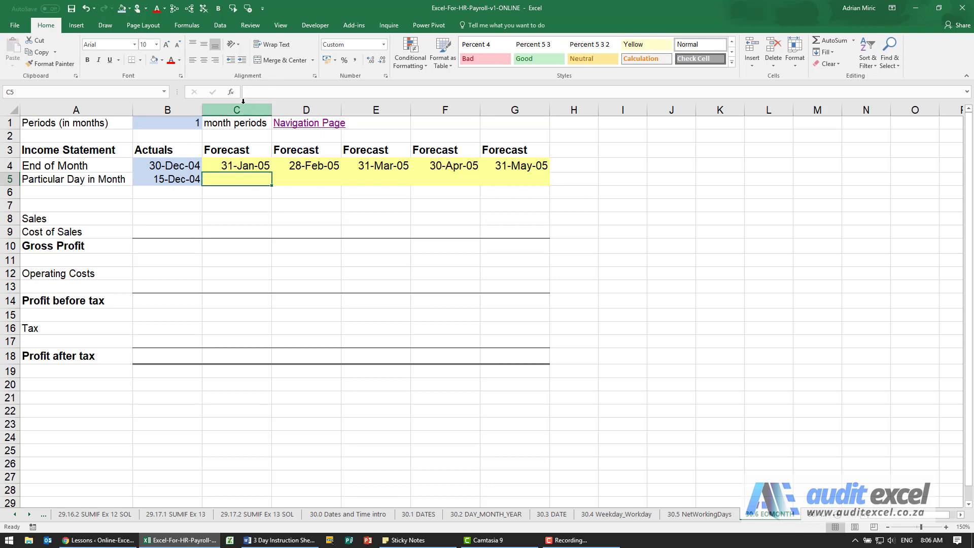
- Enter =EDATE(B5,$B$1) in C5 so it returns 15-Jan-05
left_click(230, 91)
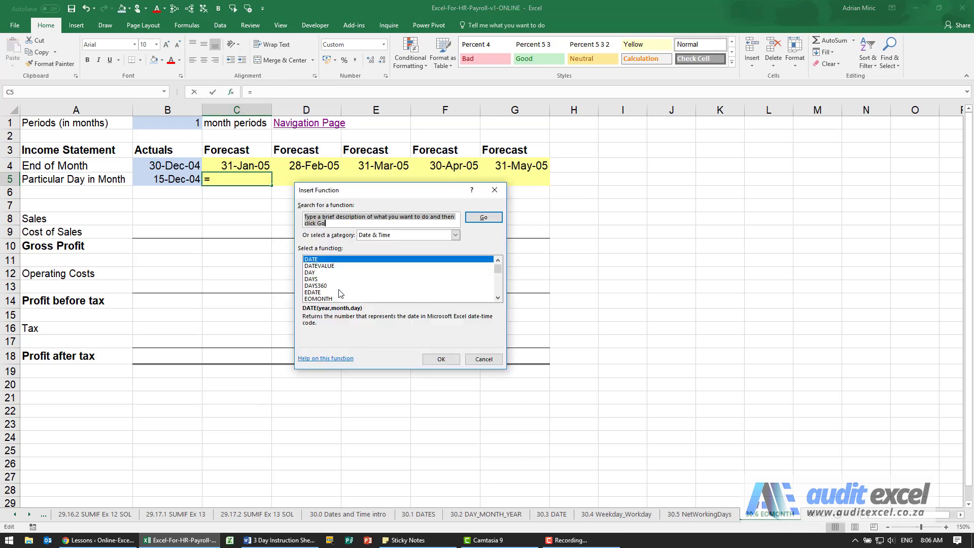
left_click(441, 359)
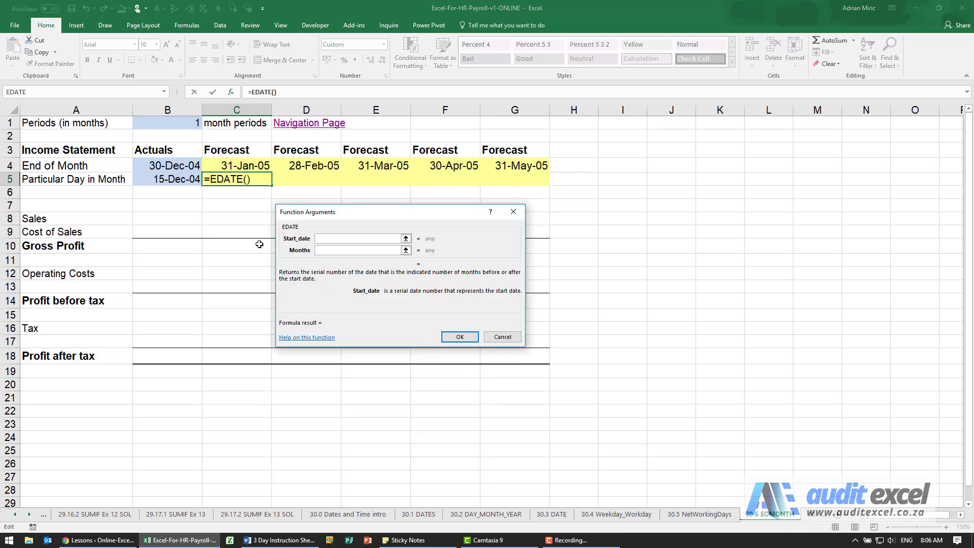
left_click(167, 179)
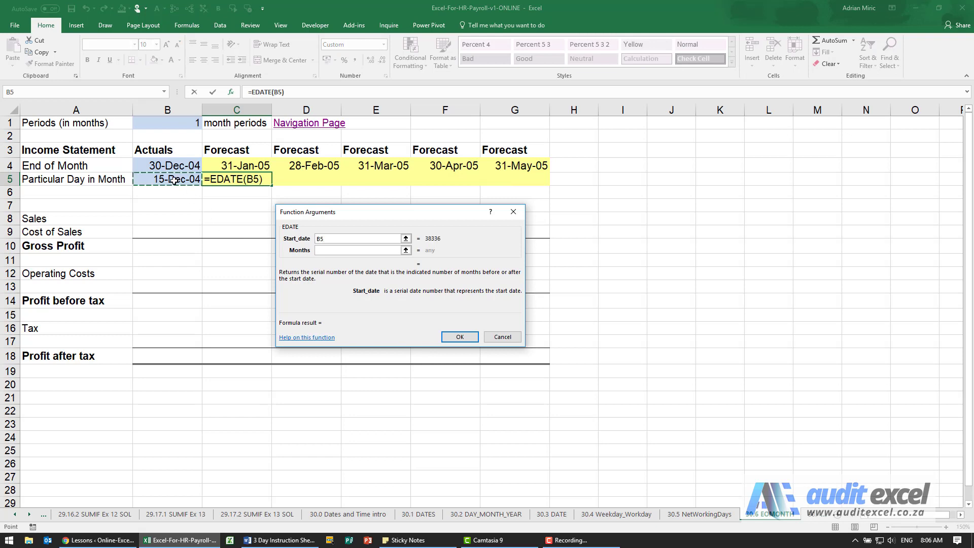
left_click(360, 249)
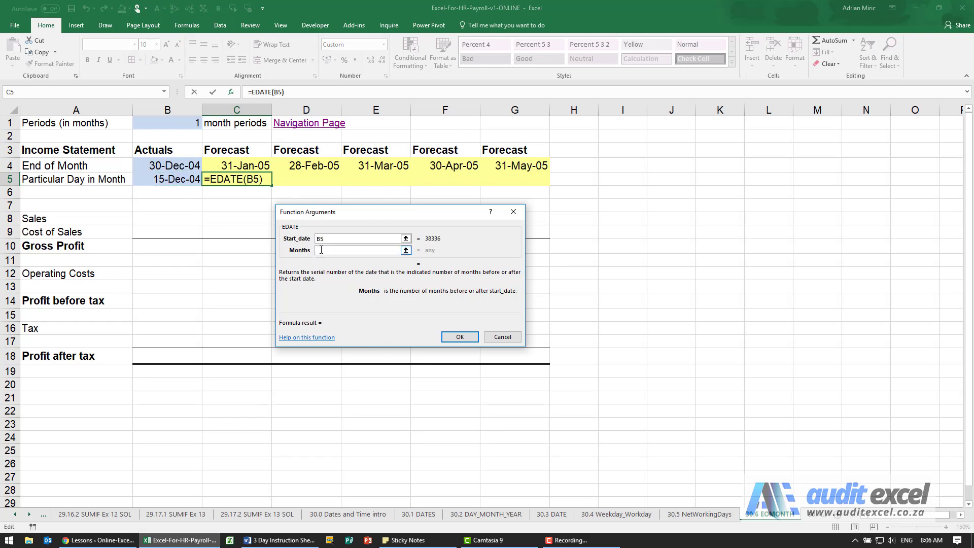
left_click(360, 249)
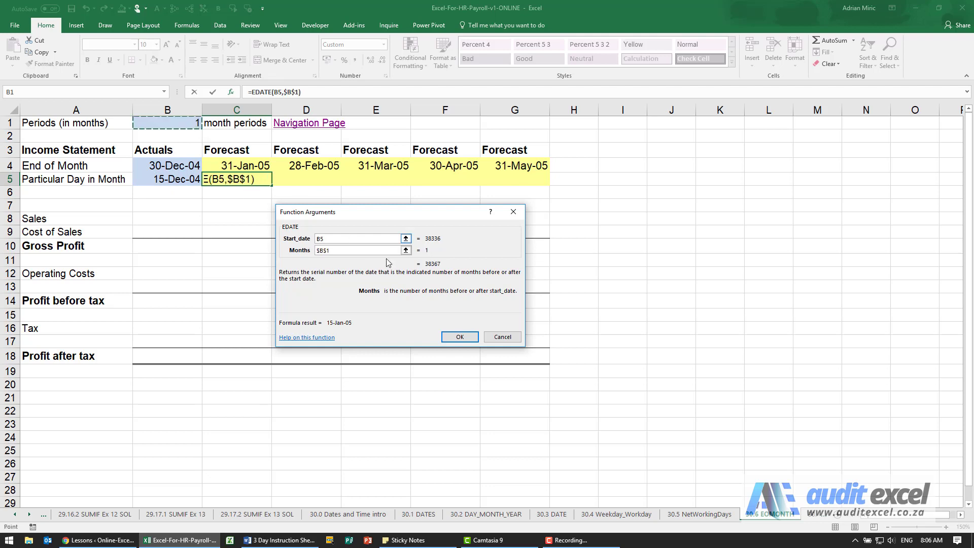
left_click(459, 336)
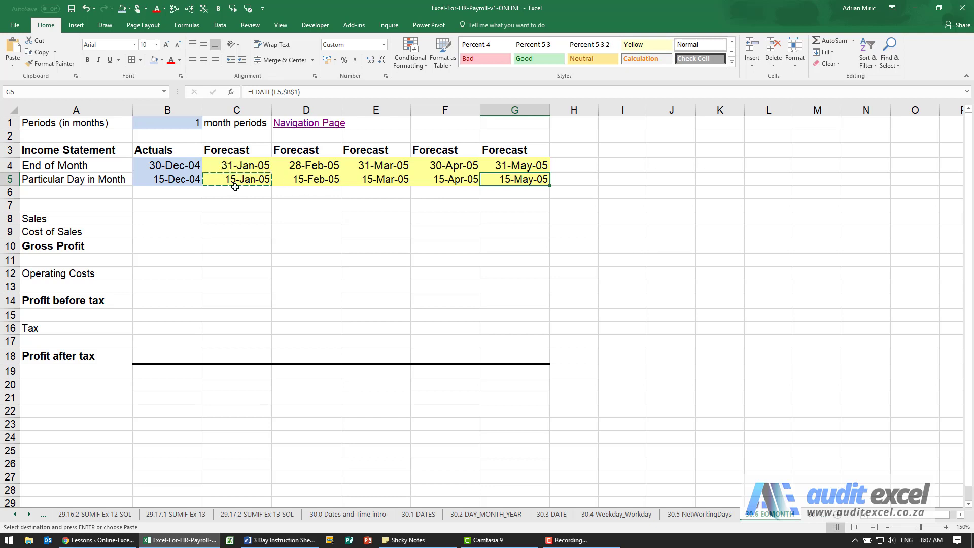
mouse_move(243, 214)
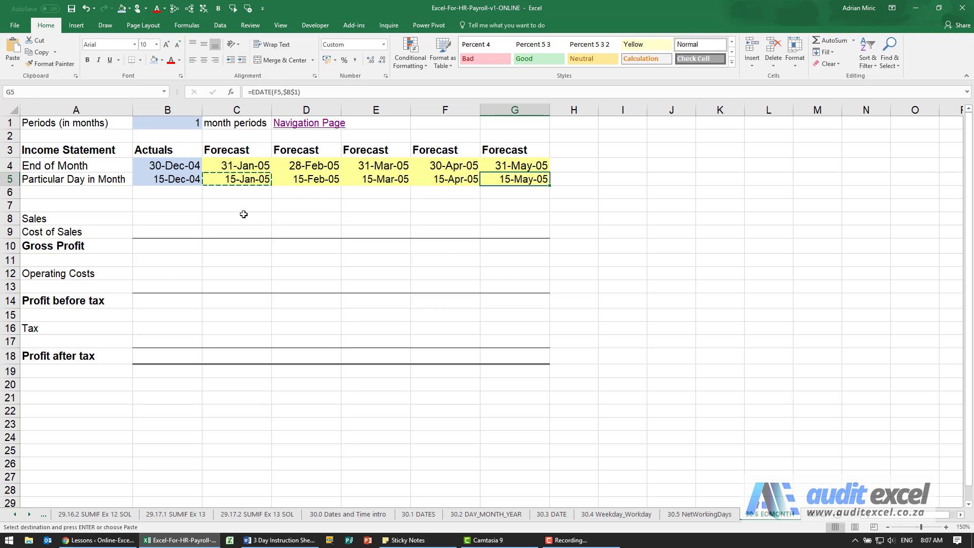